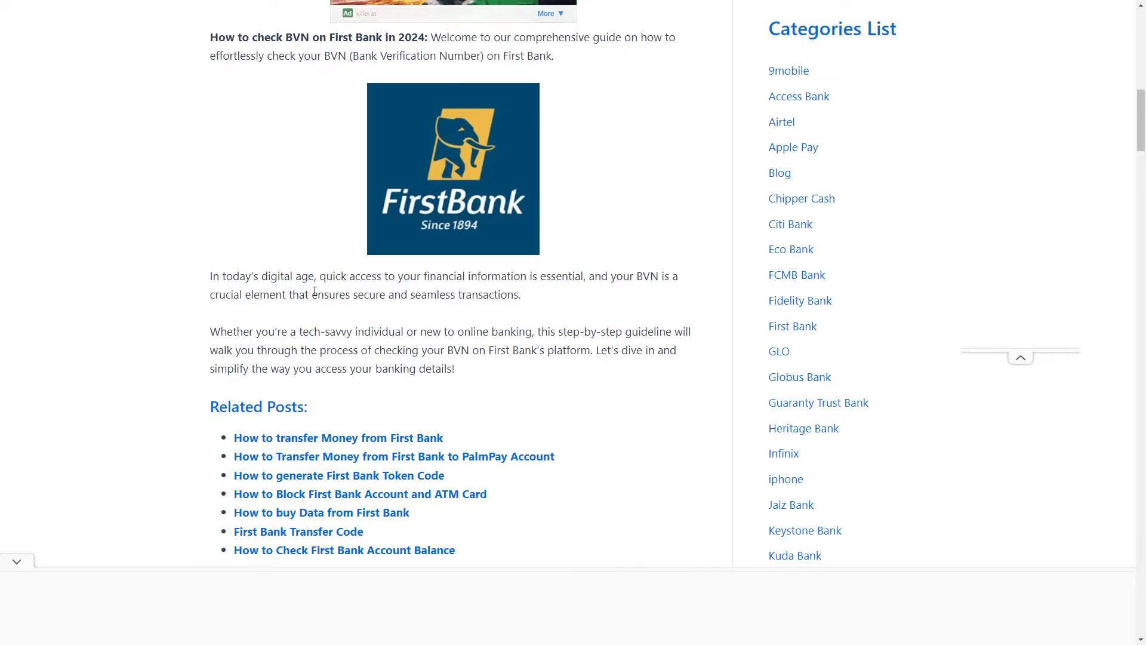
pyautogui.moveTo(166, 225)
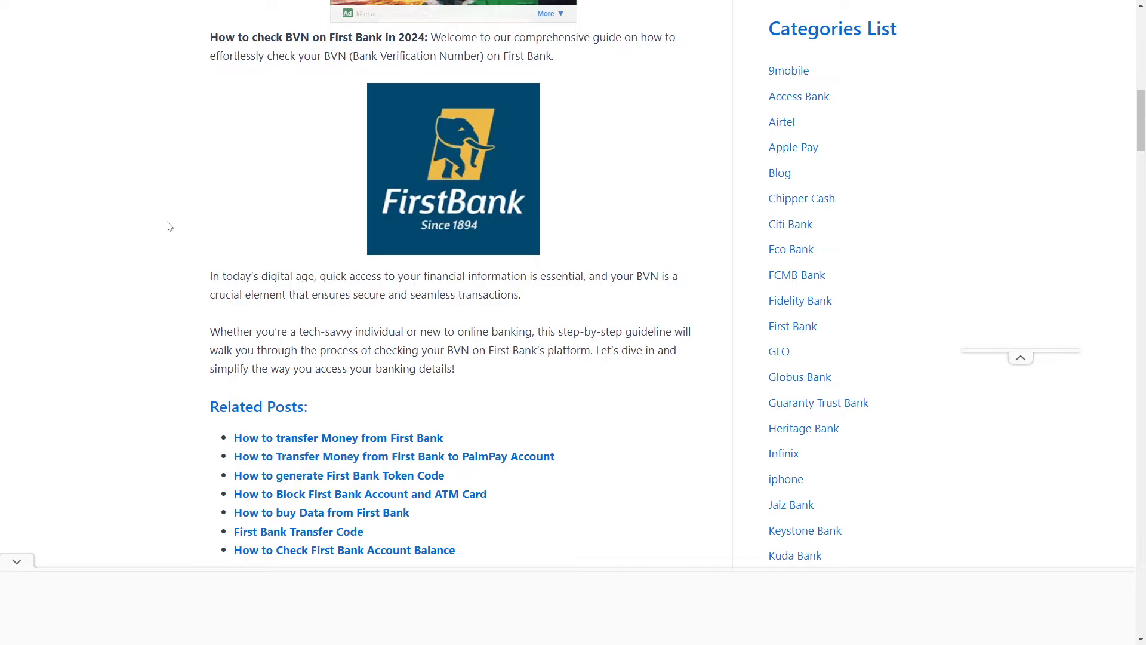
# Scroll past the First Bank logo and related posts to the four BVN-checking methods.
pyautogui.scroll(-3)
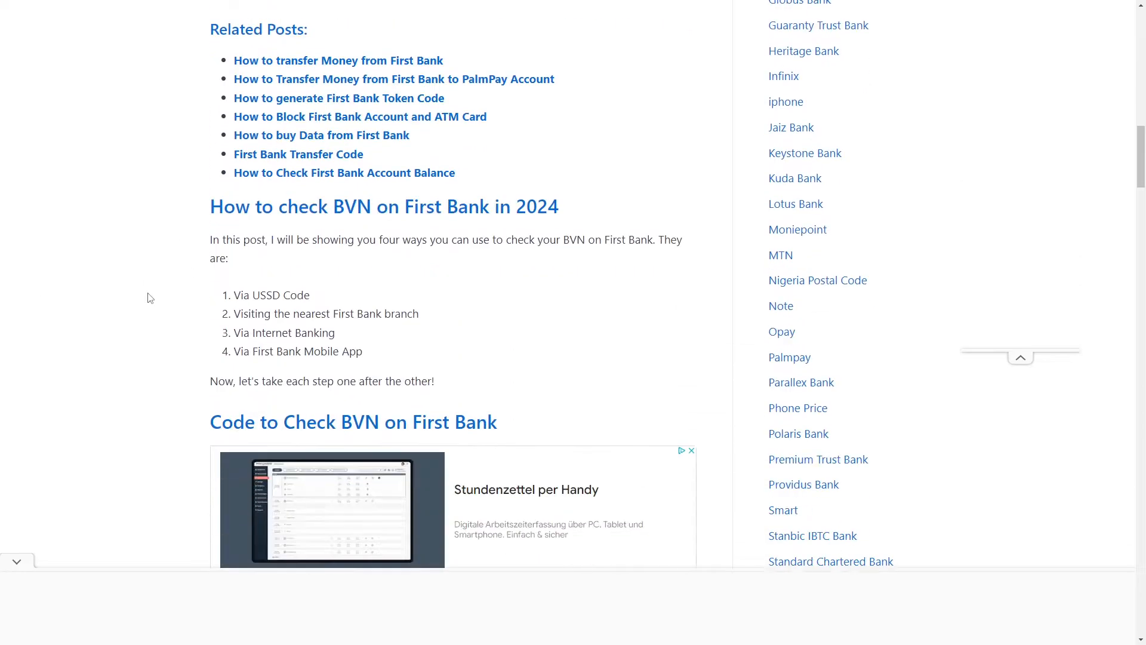
pyautogui.scroll(-3)
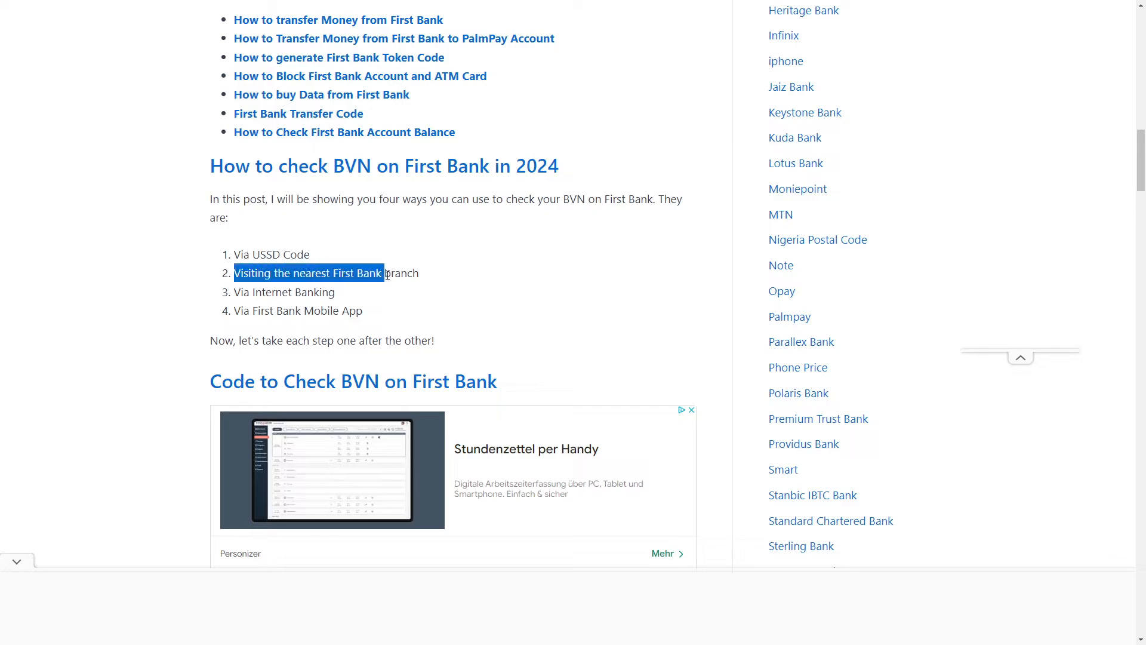
pyautogui.click(257, 292)
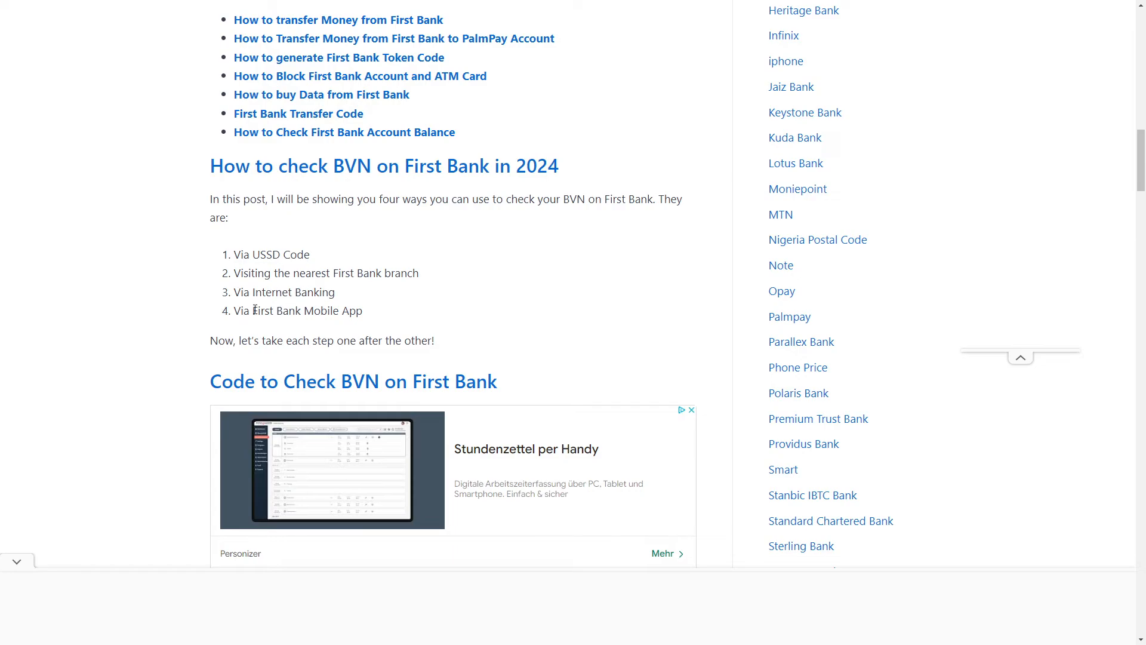
# Scroll through the USSD code steps to the 'By Visiting the Nearest First Bank Branch' section.
pyautogui.scroll(-3)
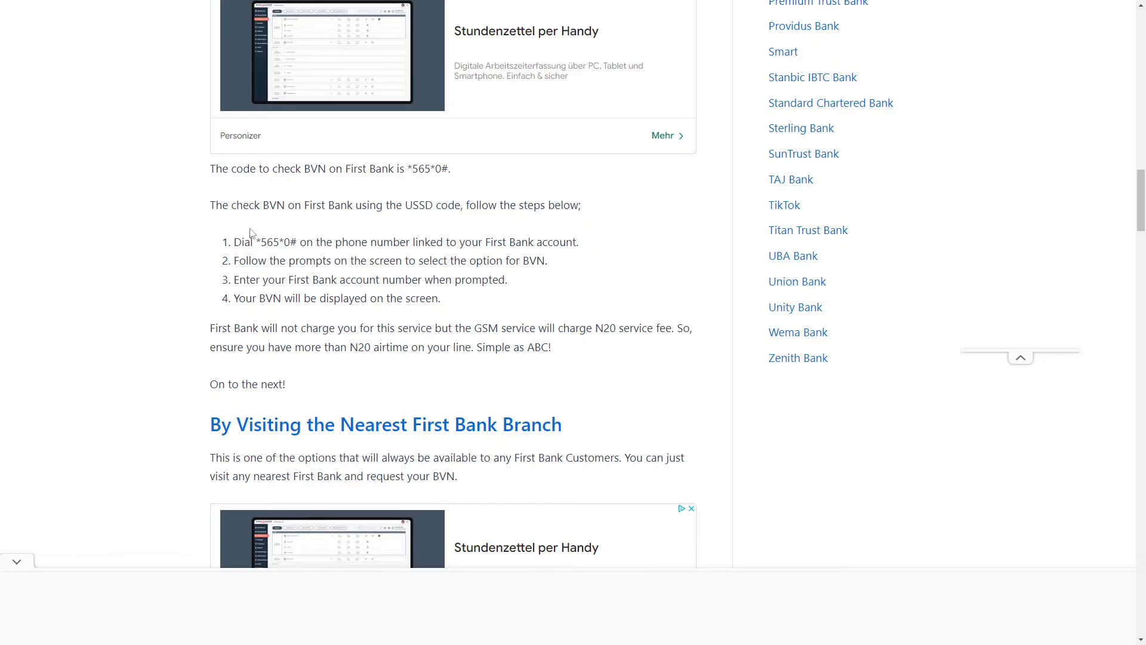
pyautogui.moveTo(273, 207)
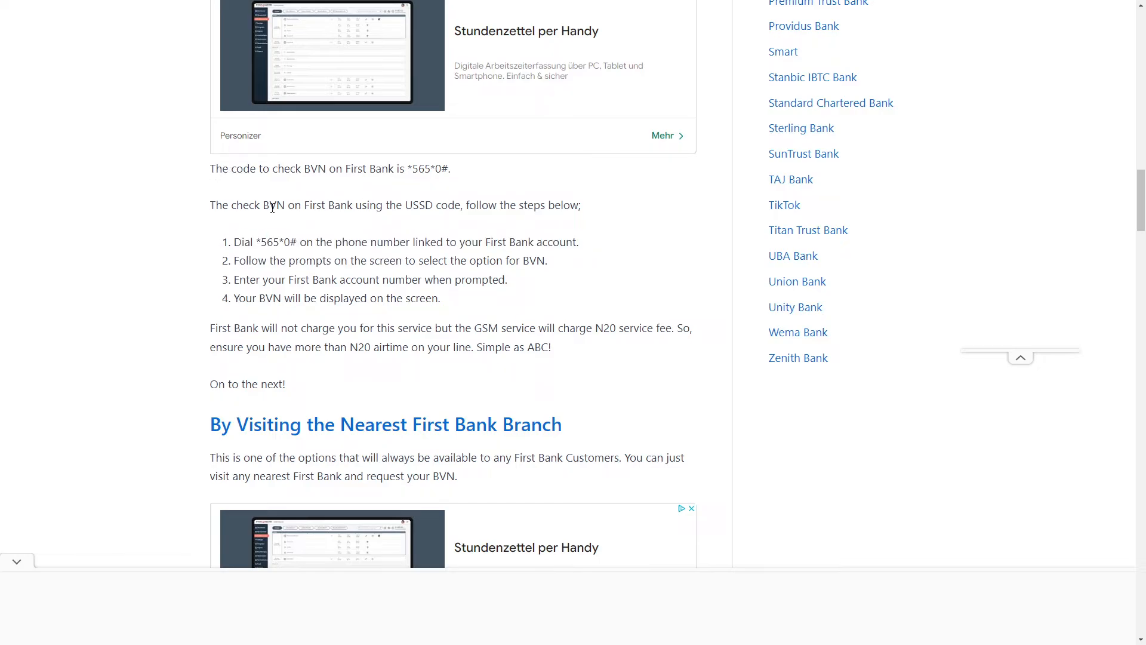
pyautogui.scroll(-3)
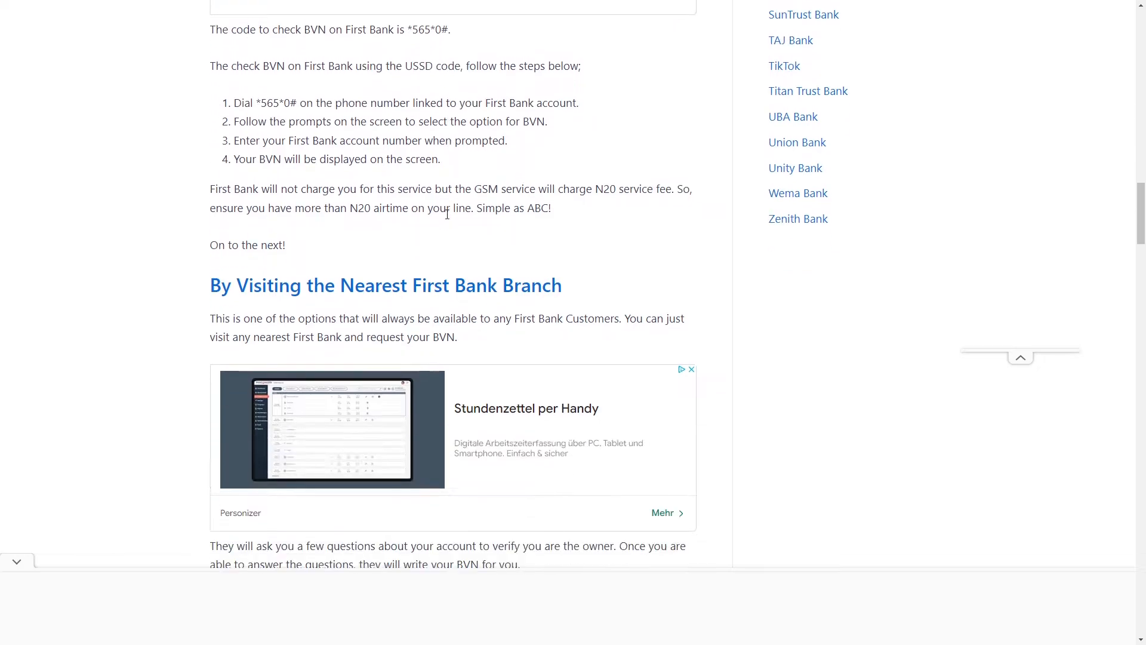
pyautogui.scroll(-3)
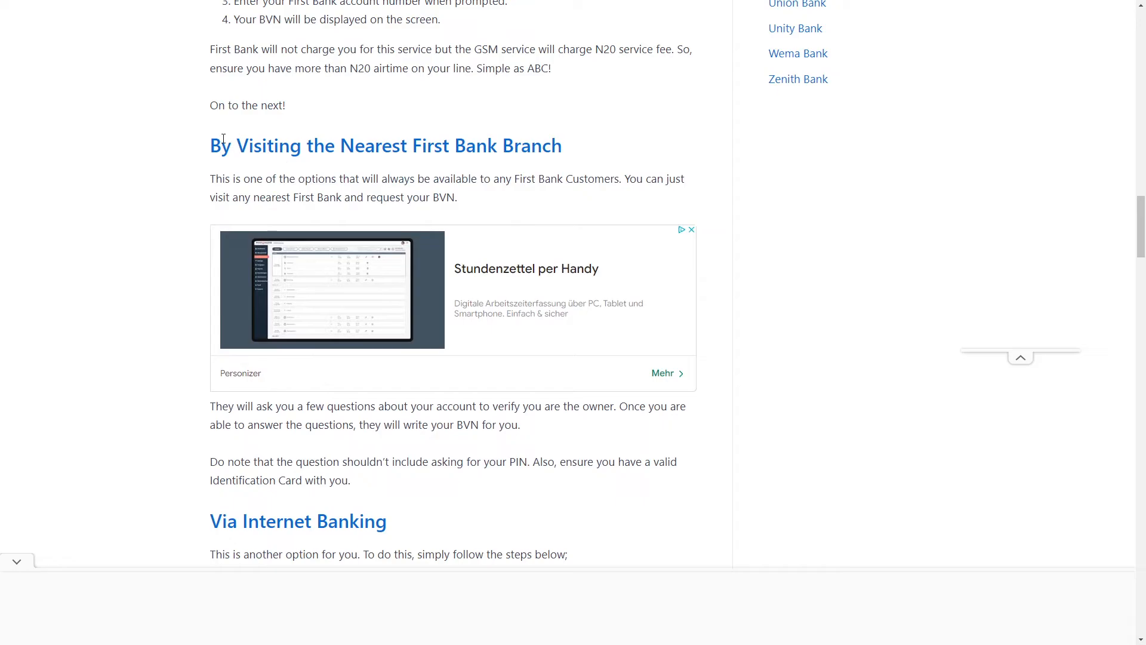
# Scroll to 'Via Internet Banking' and highlight words while reading its five steps.
pyautogui.scroll(-3)
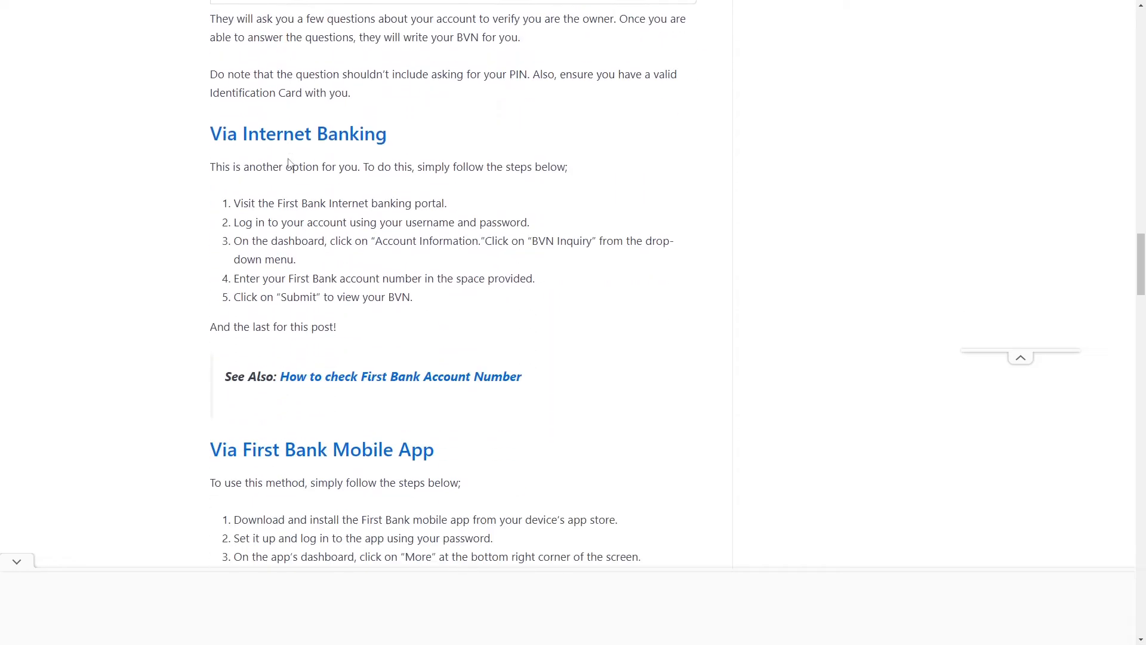
pyautogui.scroll(-3)
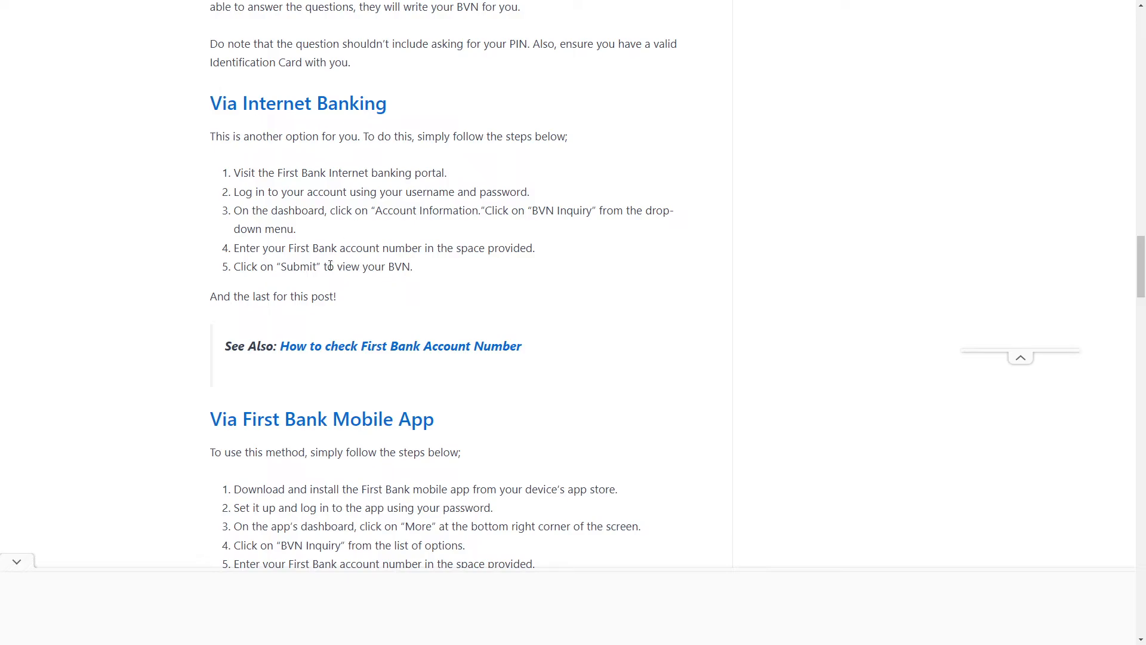
pyautogui.moveTo(243, 177)
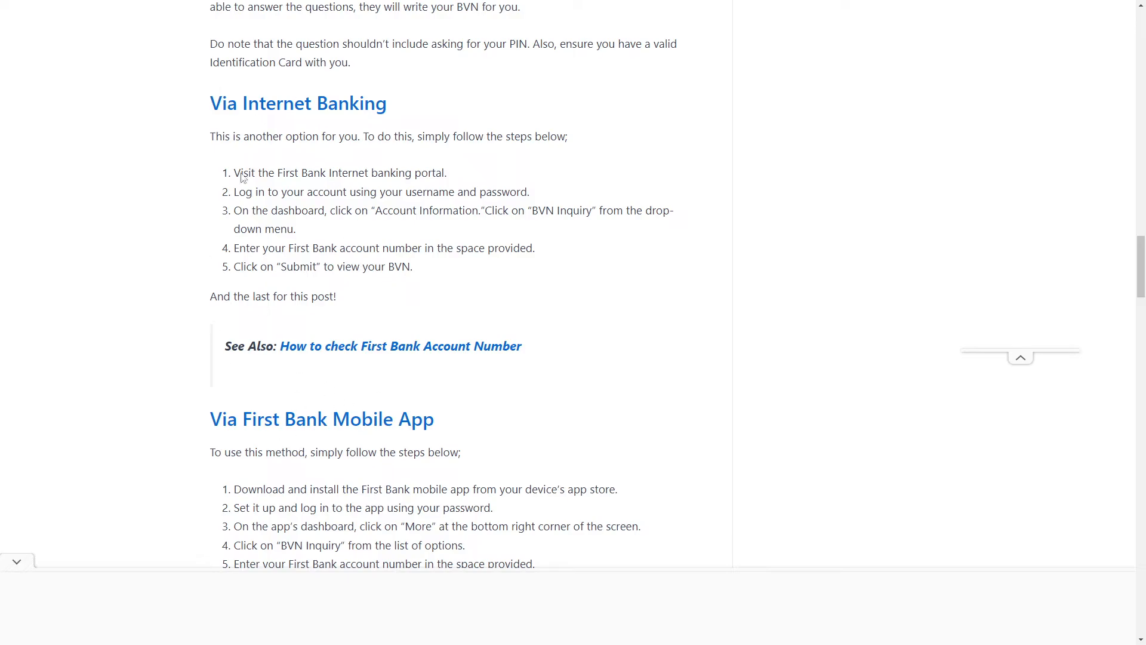
pyautogui.moveTo(217, 176)
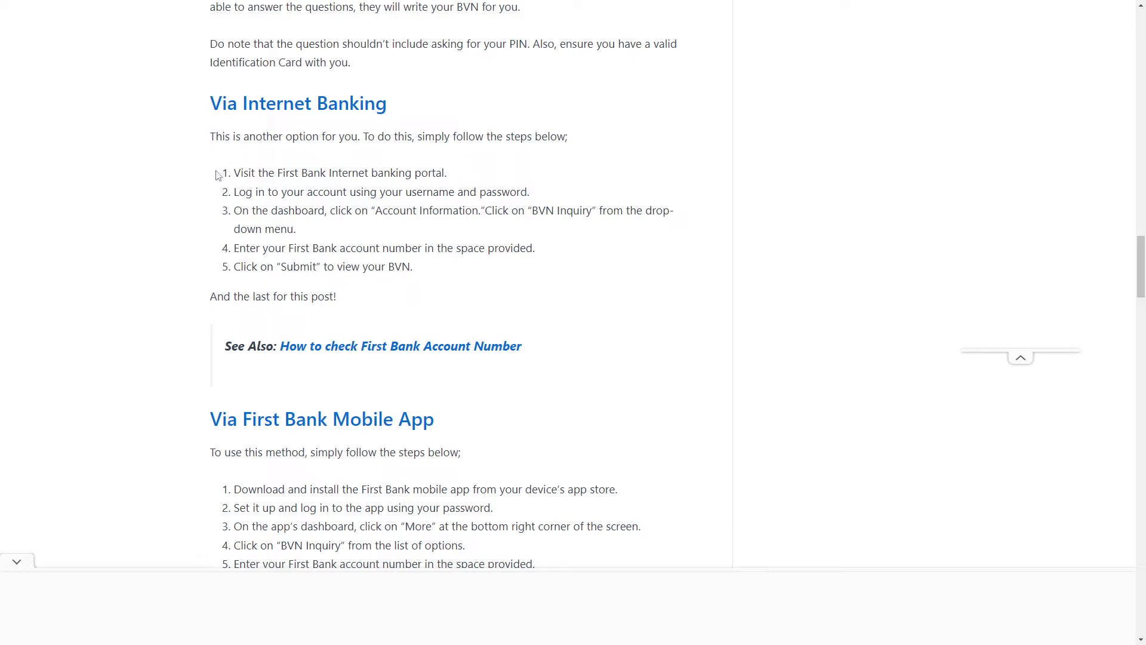
pyautogui.doubleClick(313, 103)
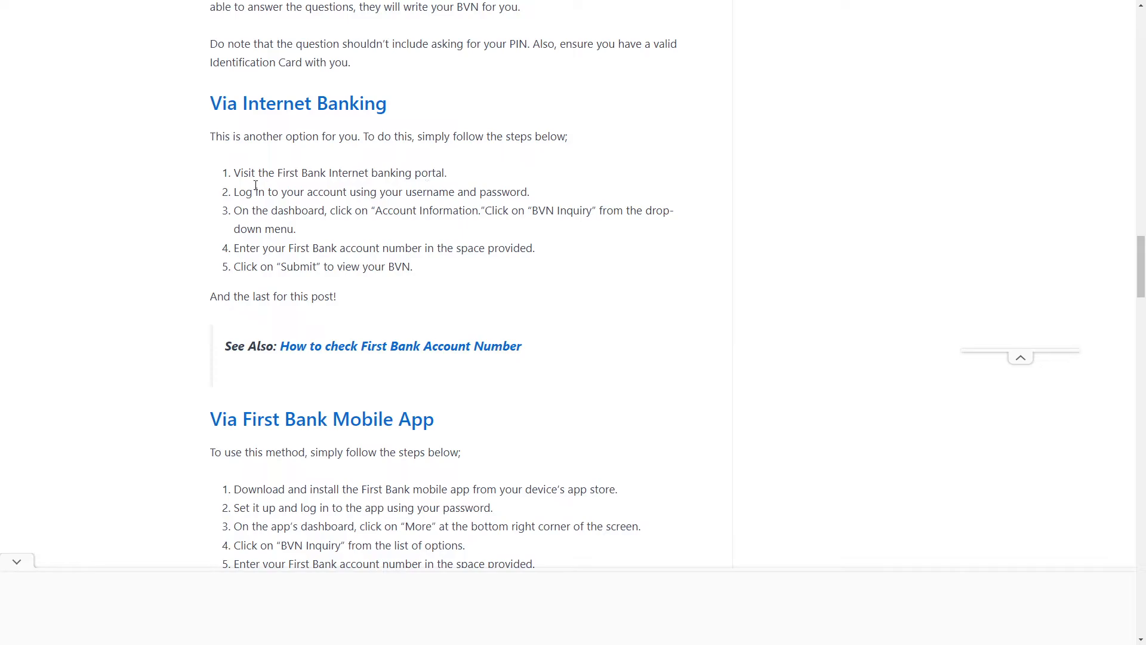
pyautogui.moveTo(407, 194)
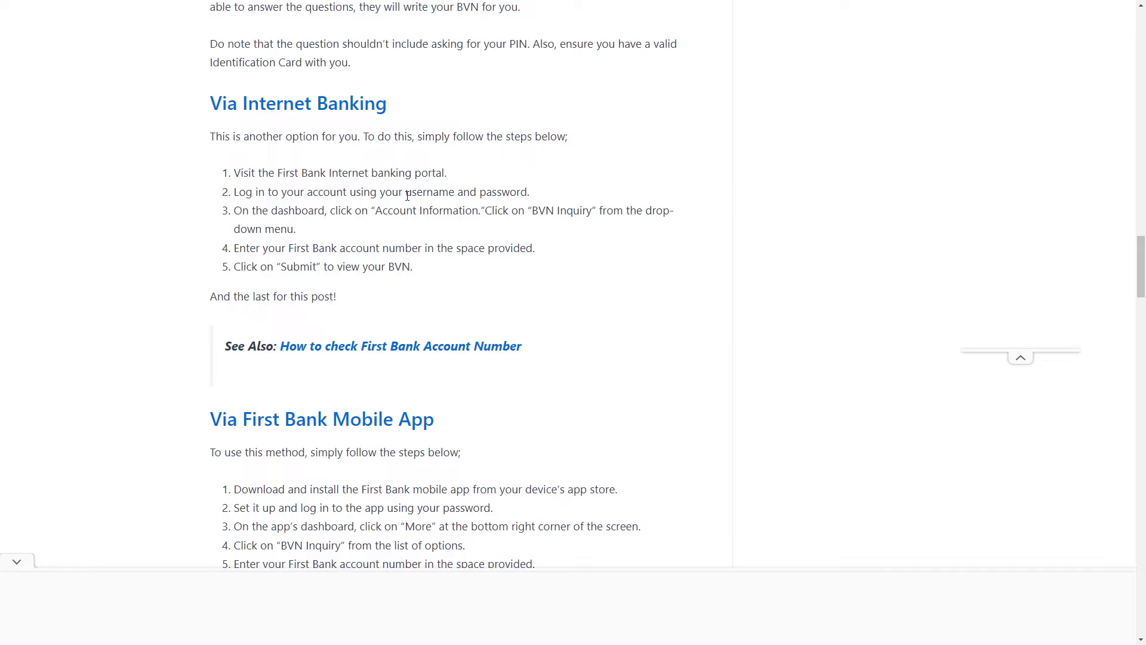
pyautogui.moveTo(271, 208)
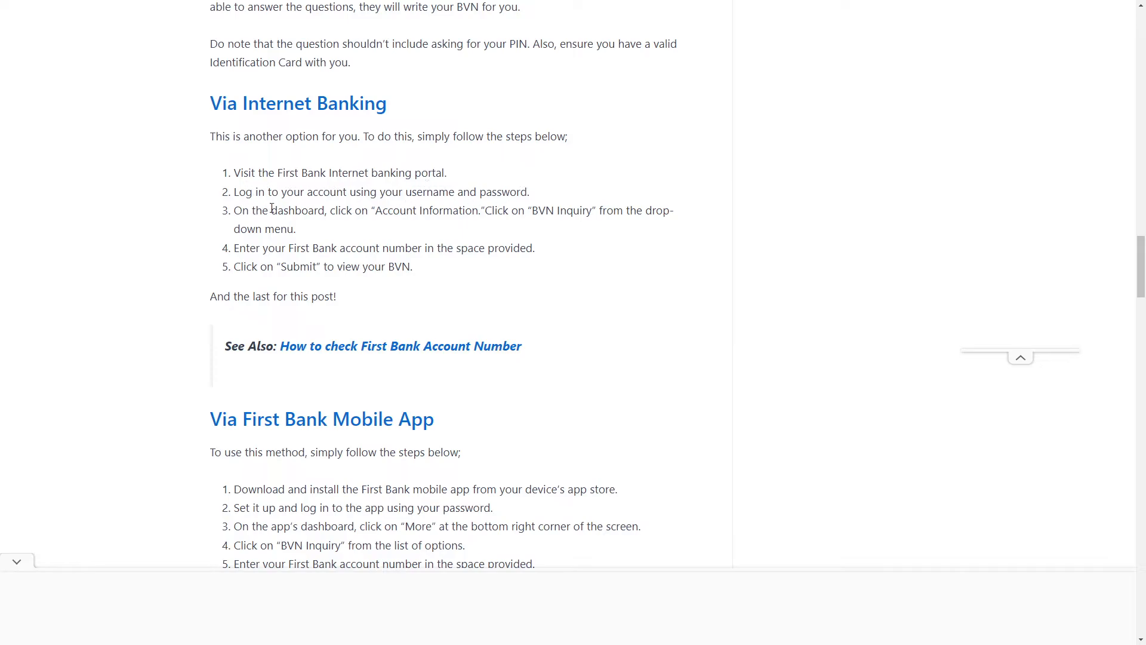
pyautogui.doubleClick(426, 211)
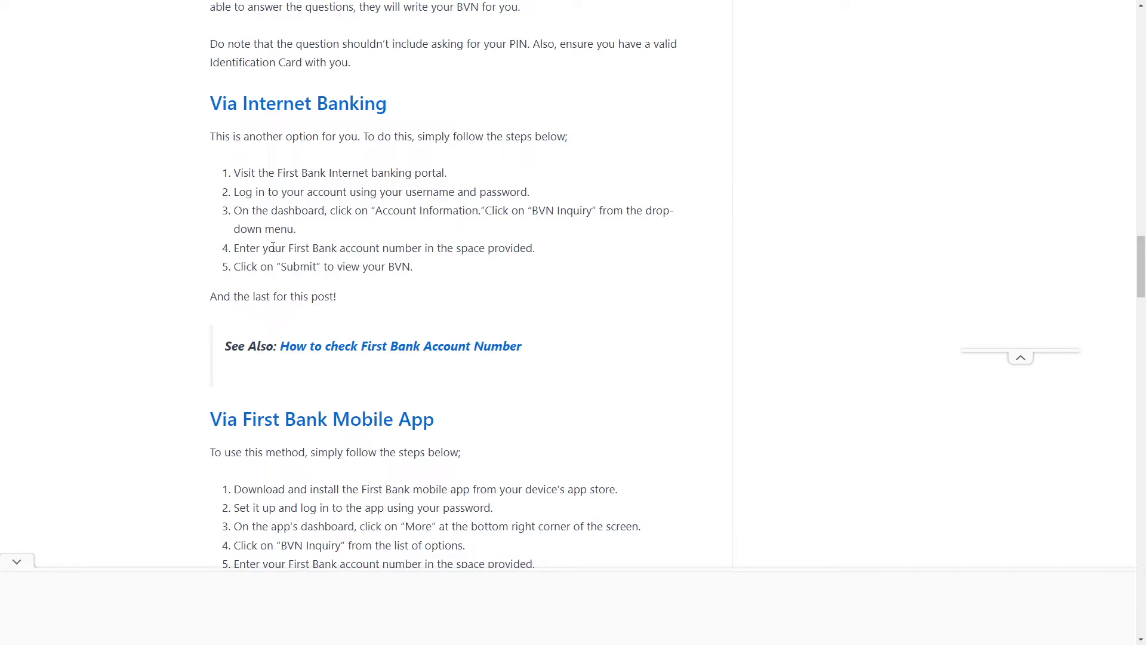
pyautogui.moveTo(426, 248)
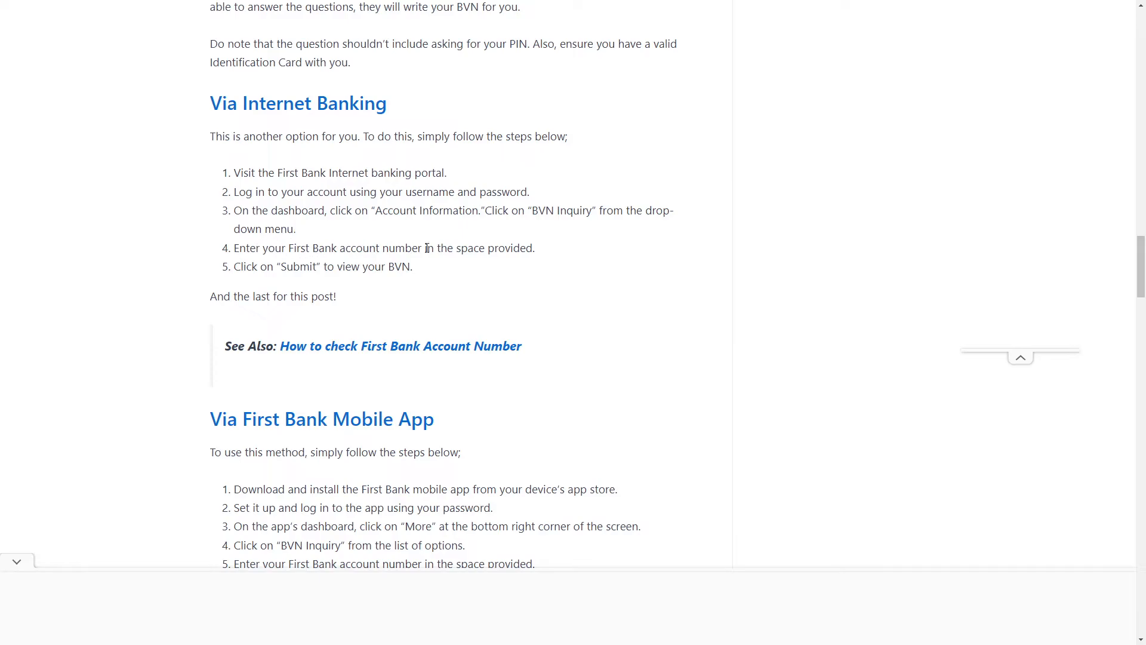
pyautogui.moveTo(254, 266)
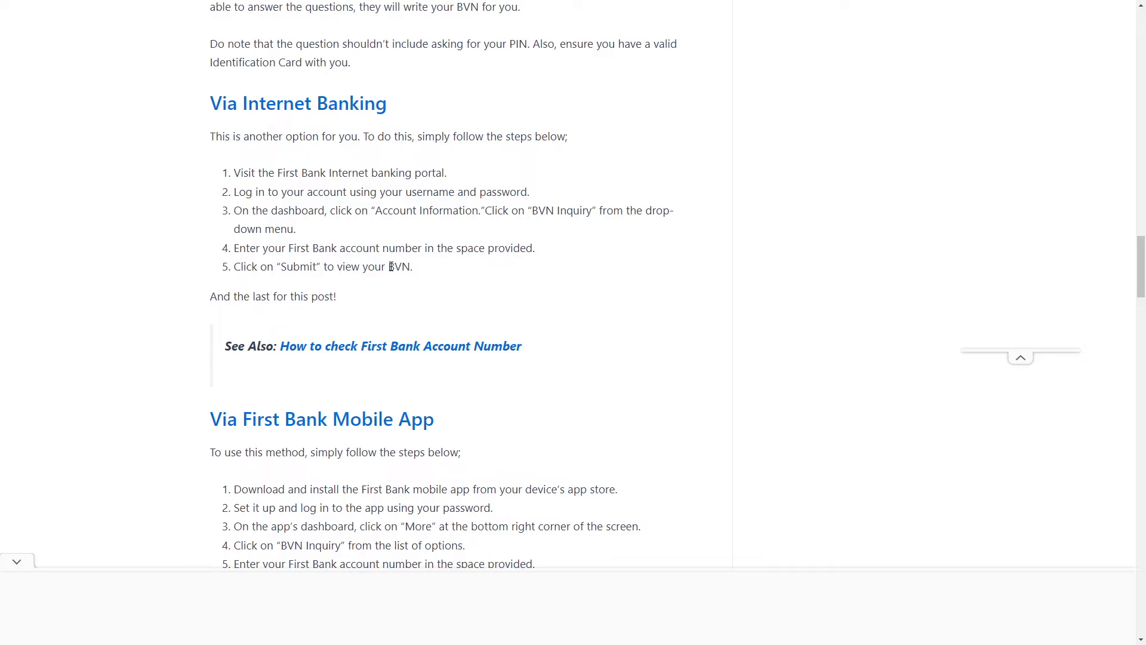
# Scroll to 'Via First Bank Mobile App' and highlight 'password' in the second step.
pyautogui.scroll(-3)
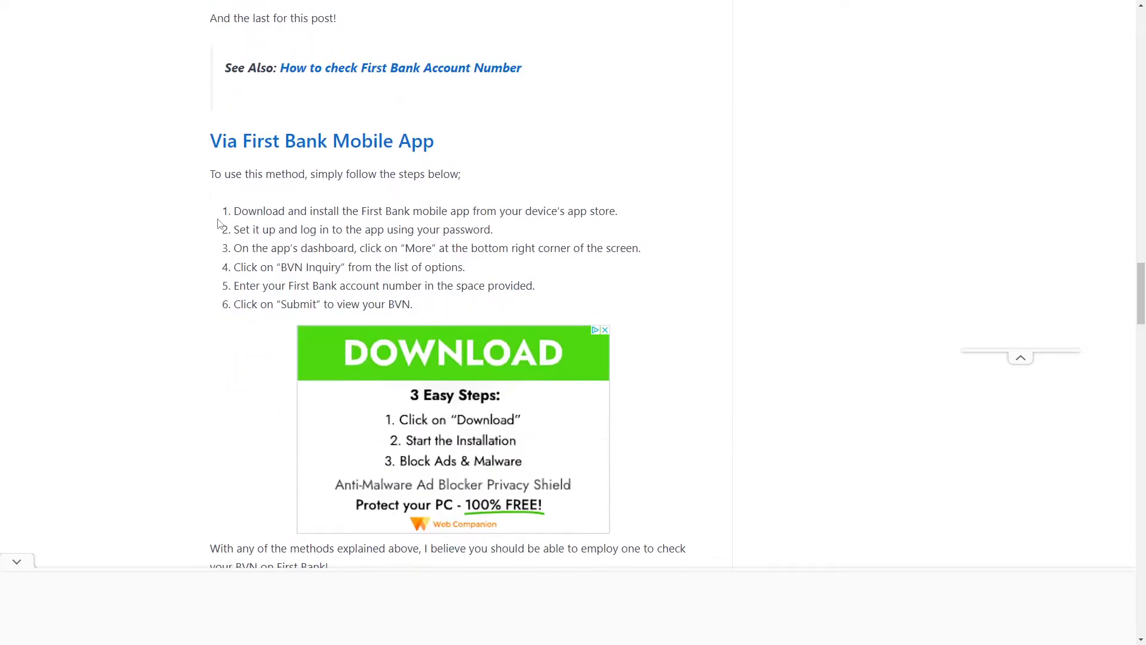
pyautogui.moveTo(240, 210)
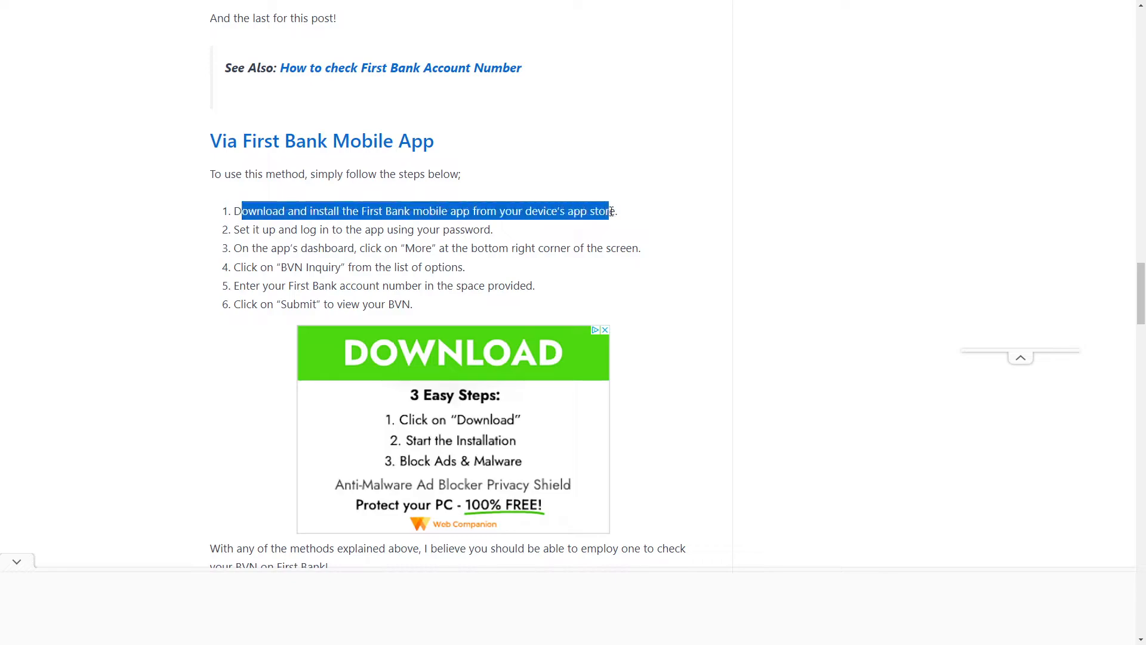
pyautogui.click(283, 232)
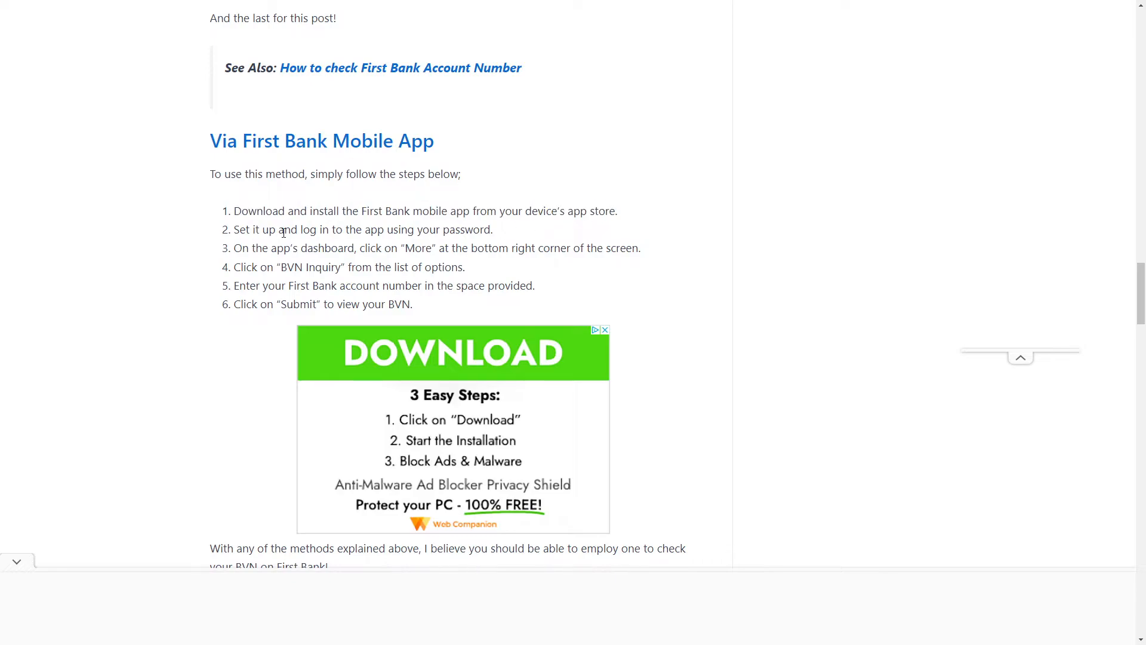
pyautogui.doubleClick(457, 229)
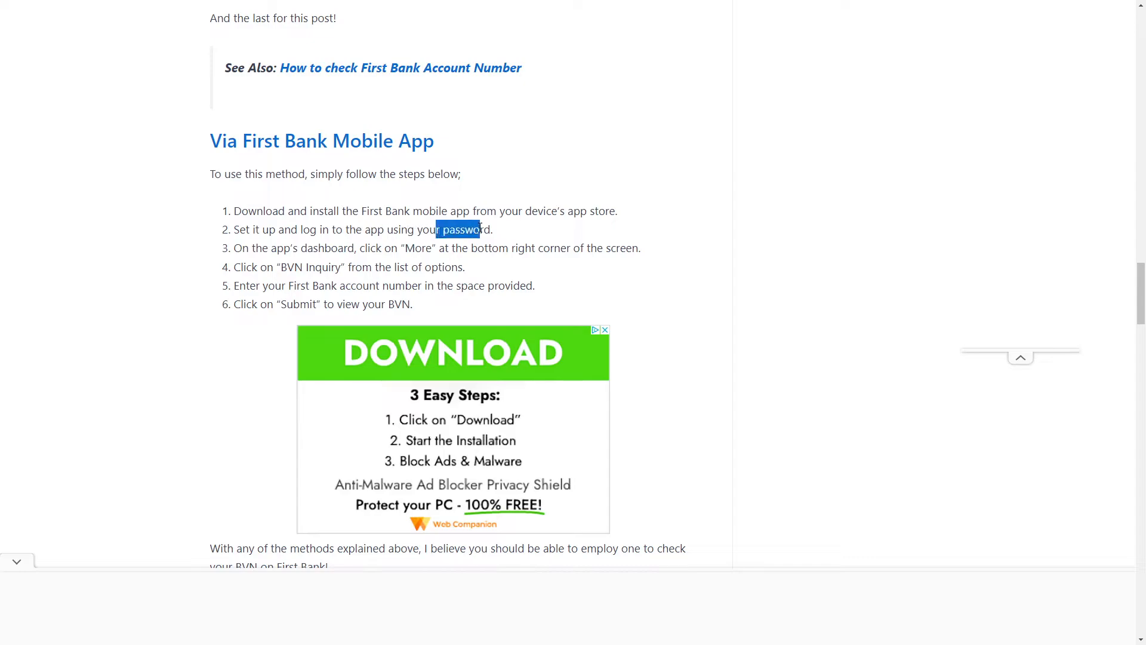
pyautogui.click(377, 248)
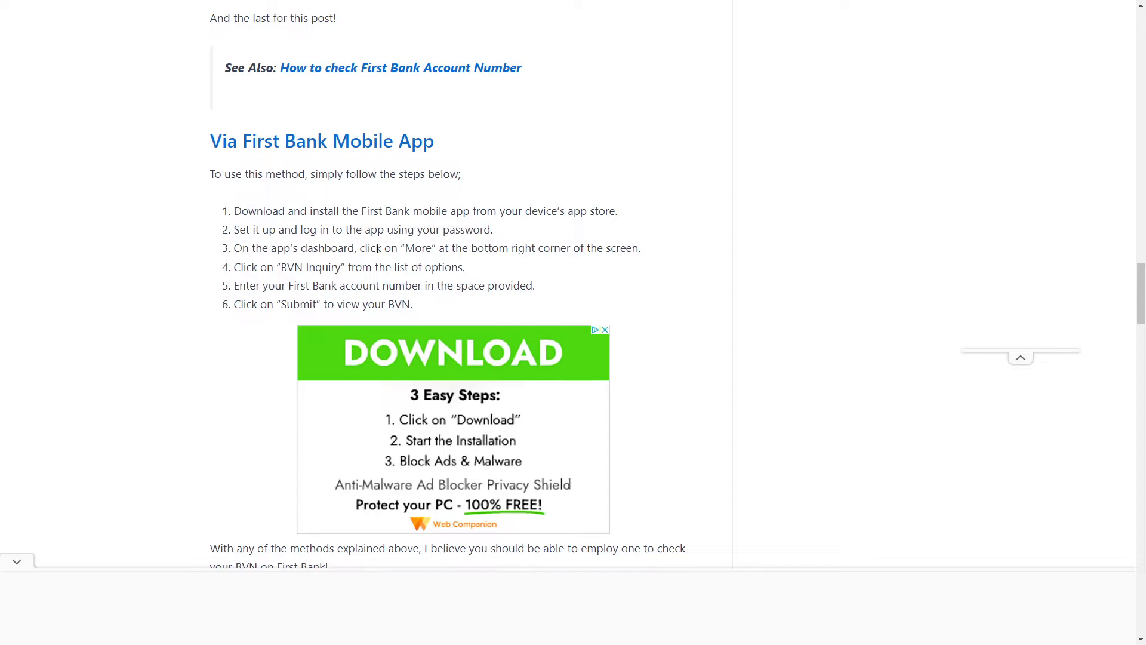
# Highlight 'More' and 'BVN Inquiry' in the third and fourth app steps.
pyautogui.doubleClick(418, 247)
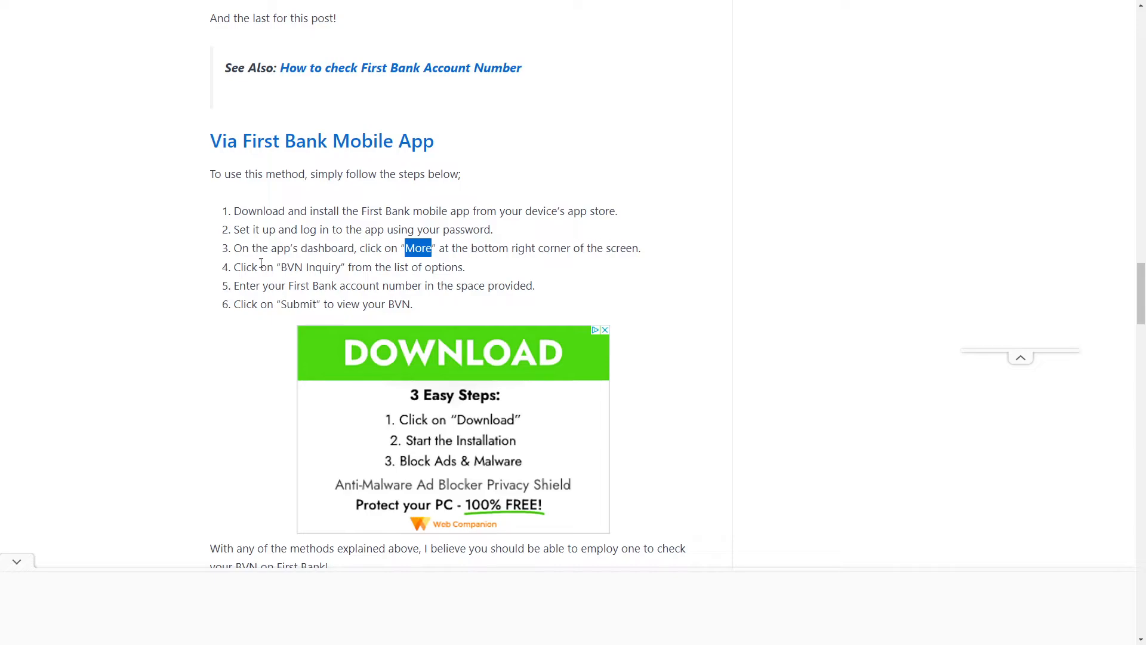
pyautogui.doubleClick(310, 266)
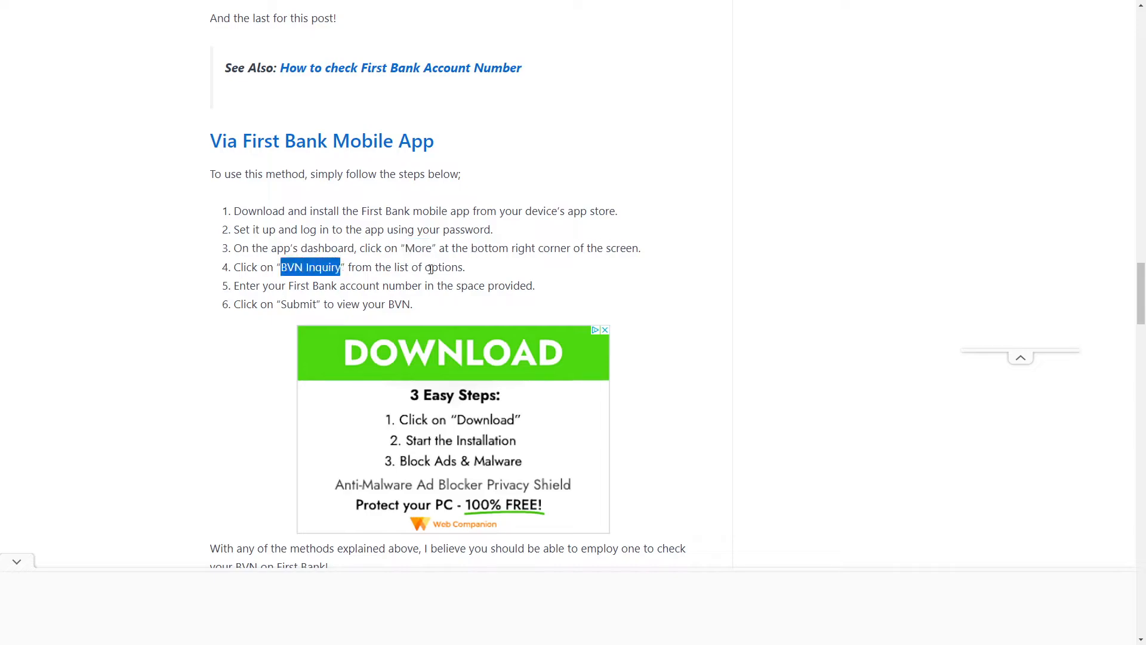
pyautogui.moveTo(303, 283)
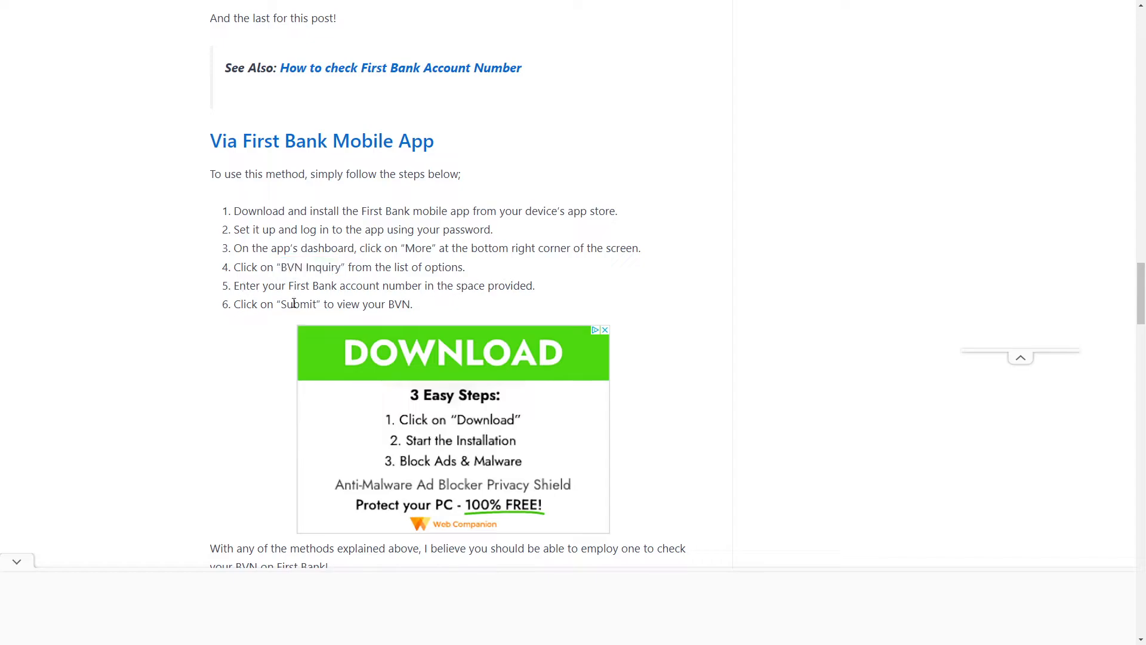
pyautogui.doubleClick(399, 304)
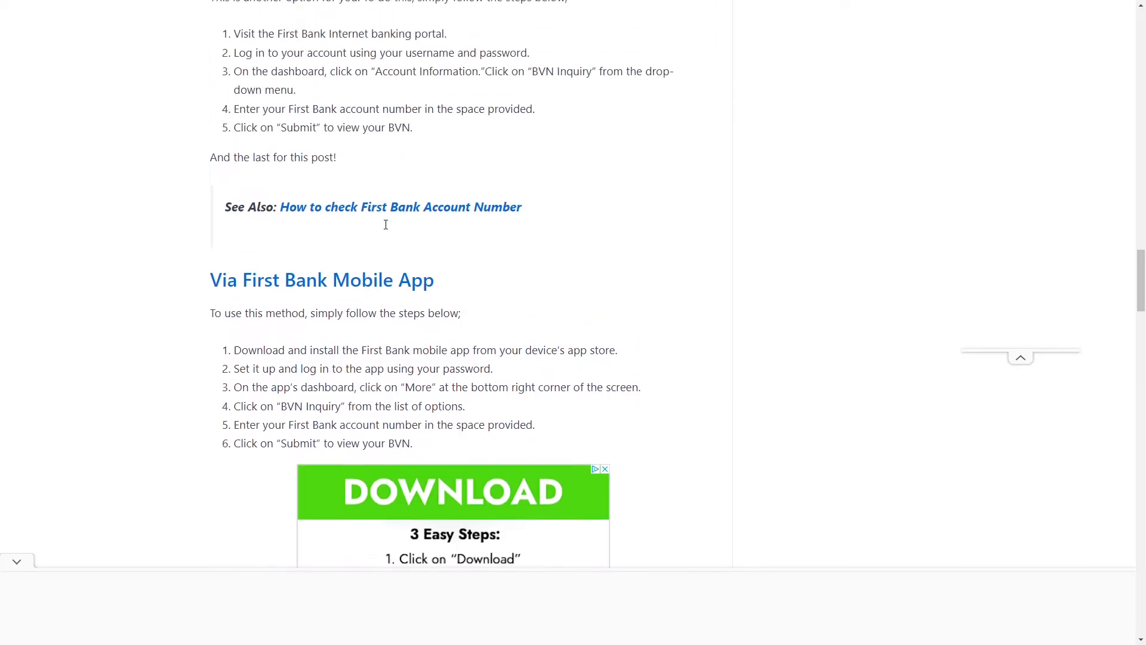
# Scroll back up to the branch-visit notes and 'Via Internet Banking' heading.
pyautogui.scroll(3)
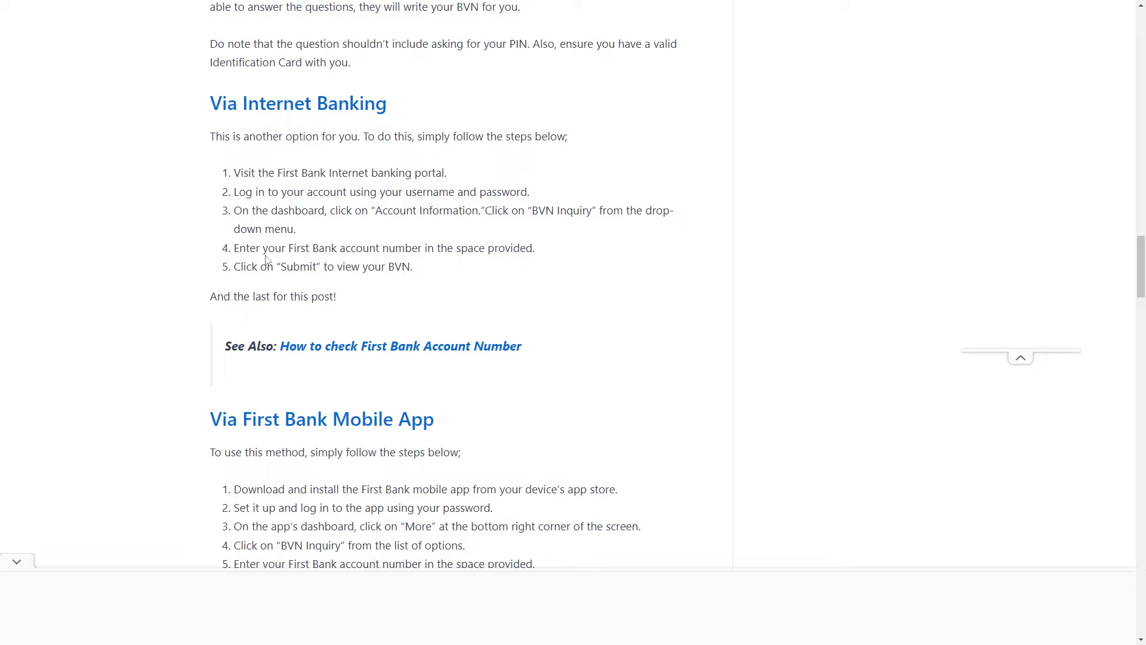
pyautogui.scroll(3)
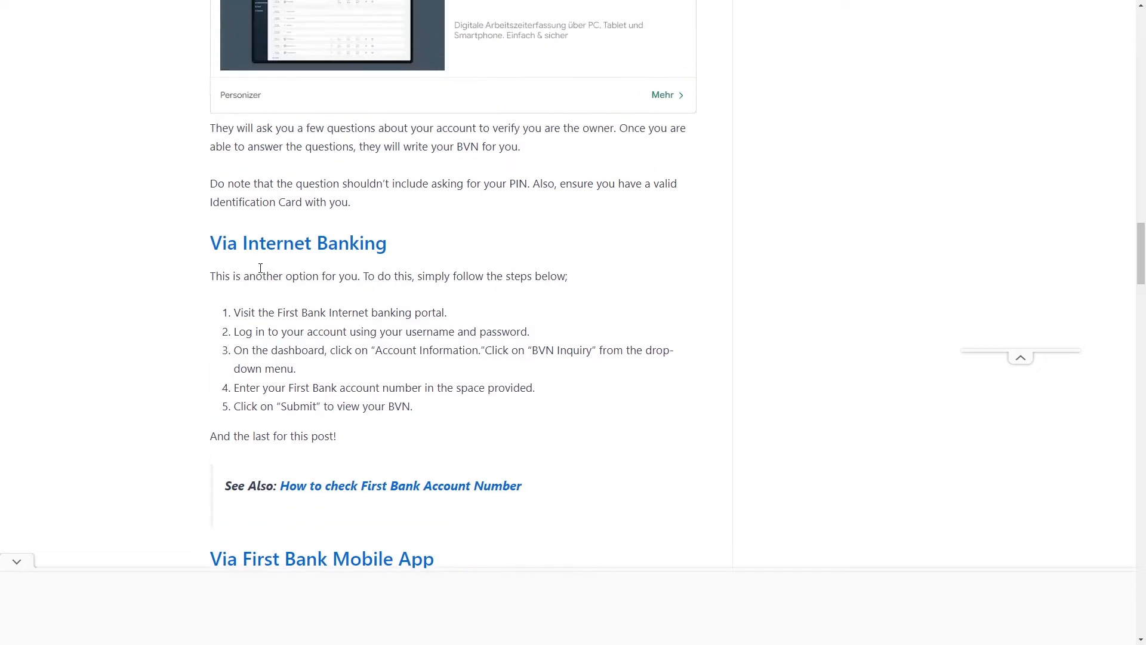
pyautogui.moveTo(254, 290)
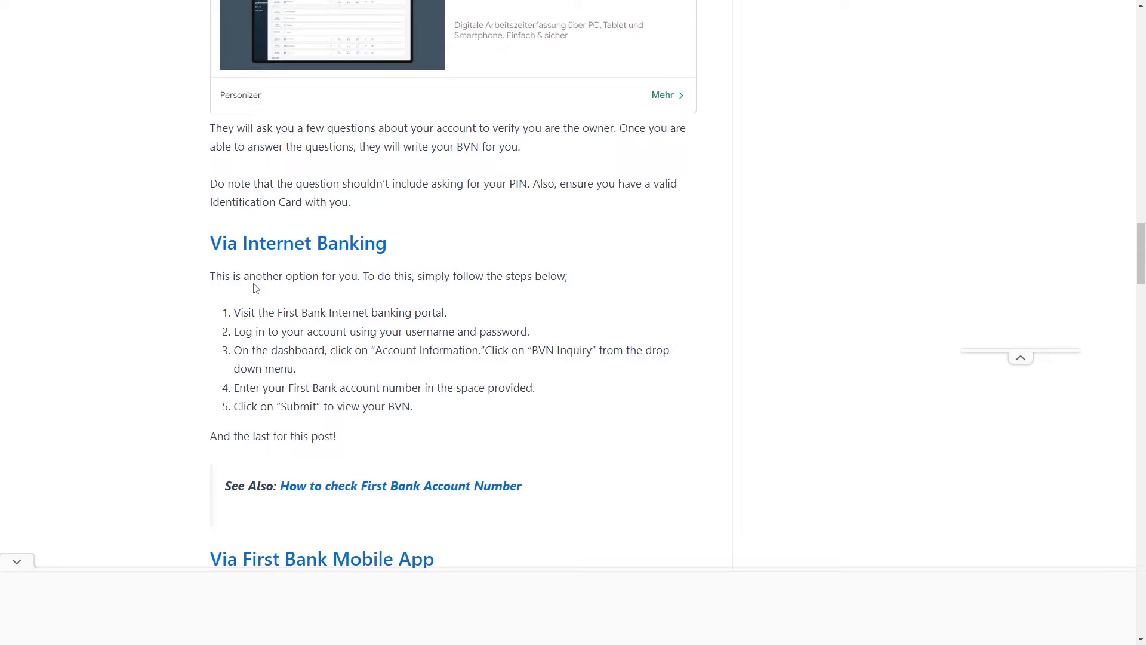
pyautogui.moveTo(166, 315)
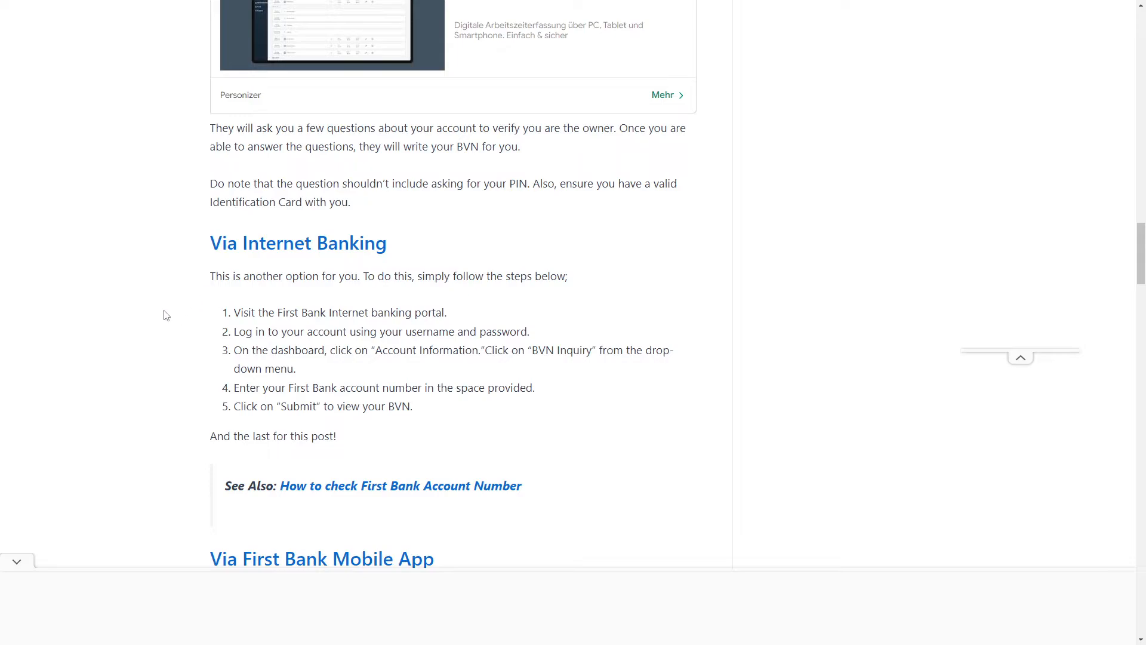